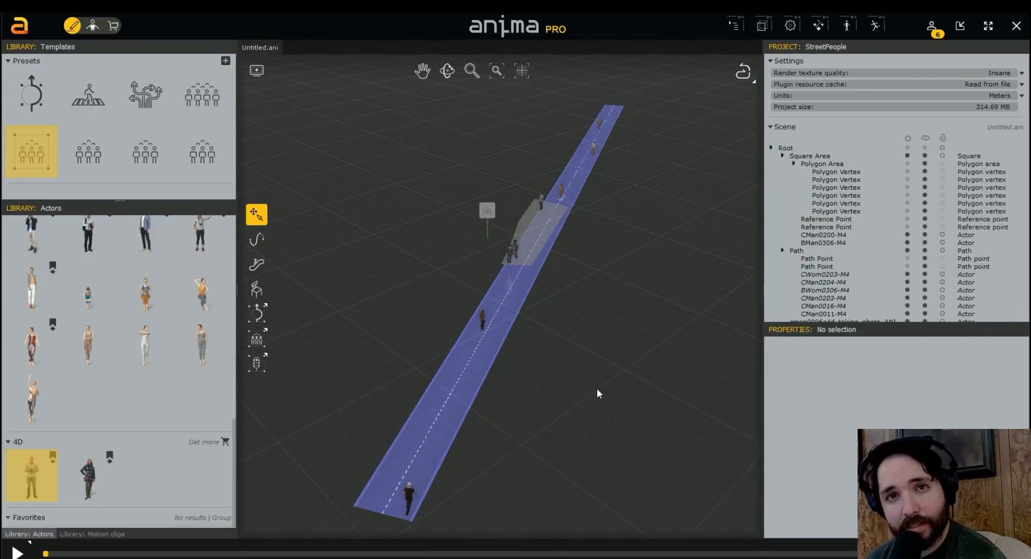
# - Review the StreetPeople crowd walking the path in anima PRO before moving to 3ds Max
pyautogui.click(16, 552)
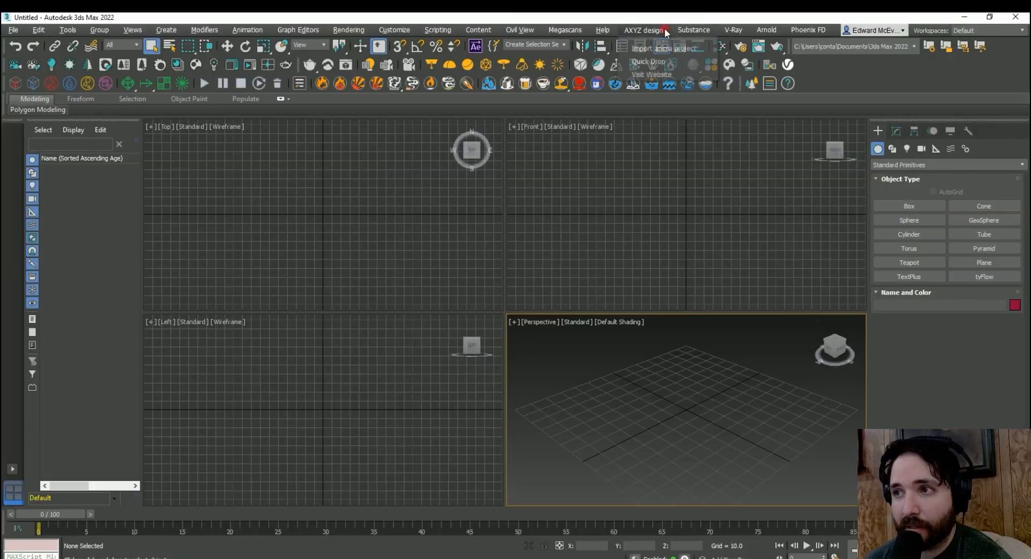
# - Import the Untitled.ani anima project via AXYZ design and scrub the timeline to see the walking people
pyautogui.click(648, 47)
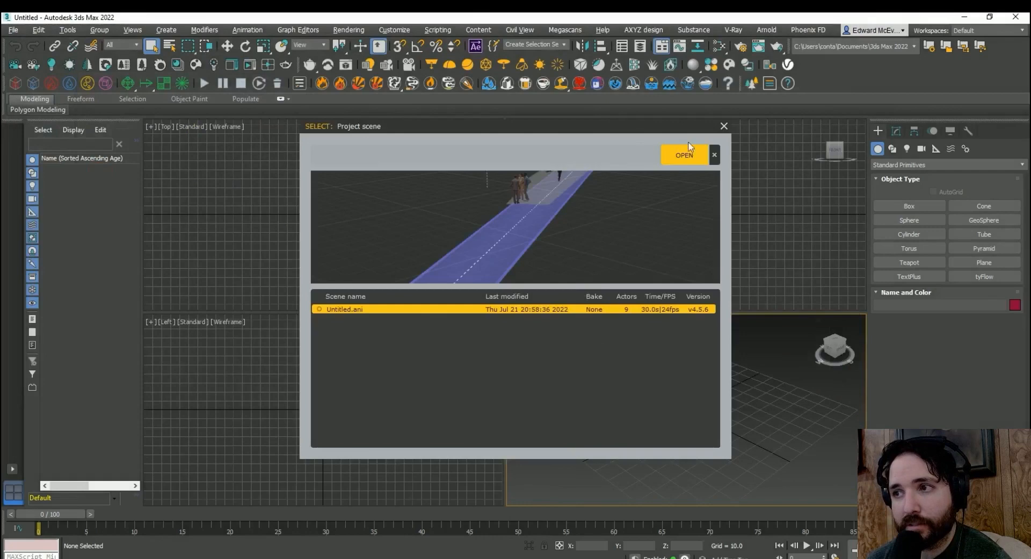
pyautogui.click(683, 155)
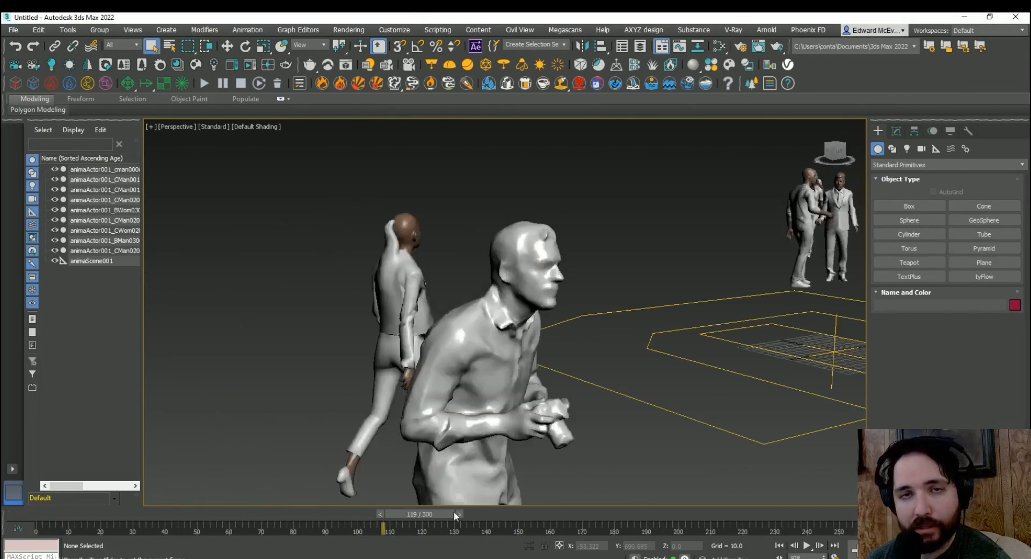
pyautogui.scroll(-3)
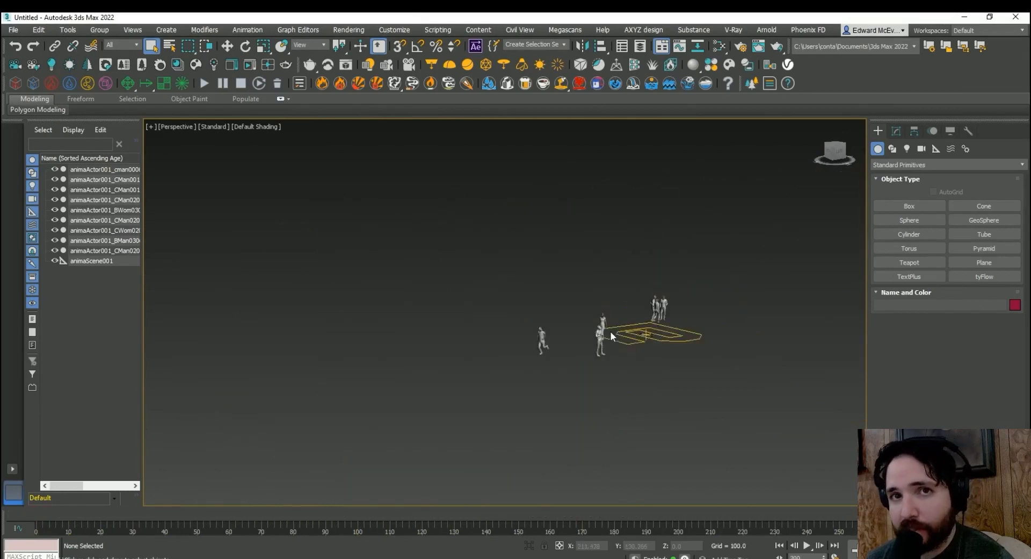
pyautogui.click(102, 168)
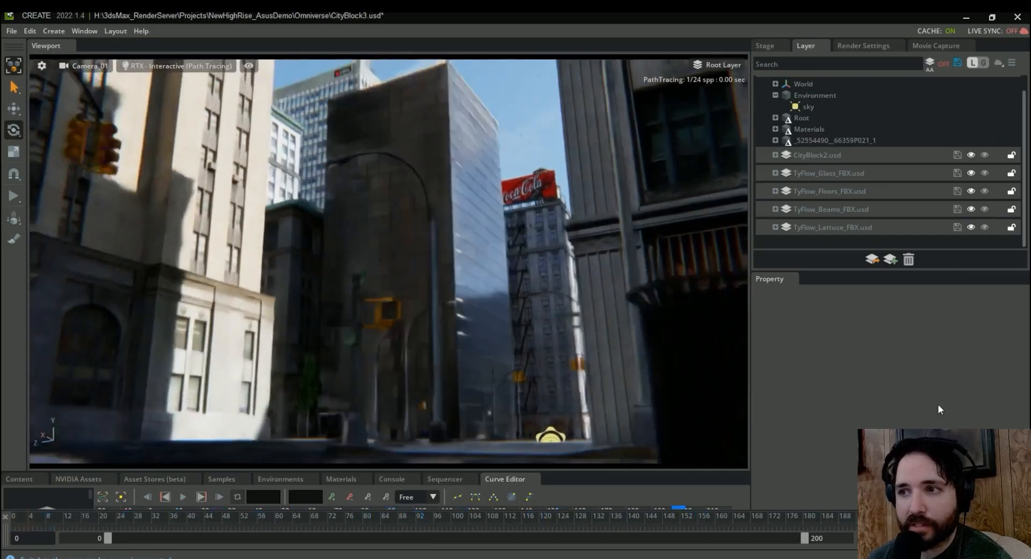
# - Switch to Perspective view and drag StreetAnimaPeople_v01.usd onto the street in the city scene
pyautogui.click(86, 66)
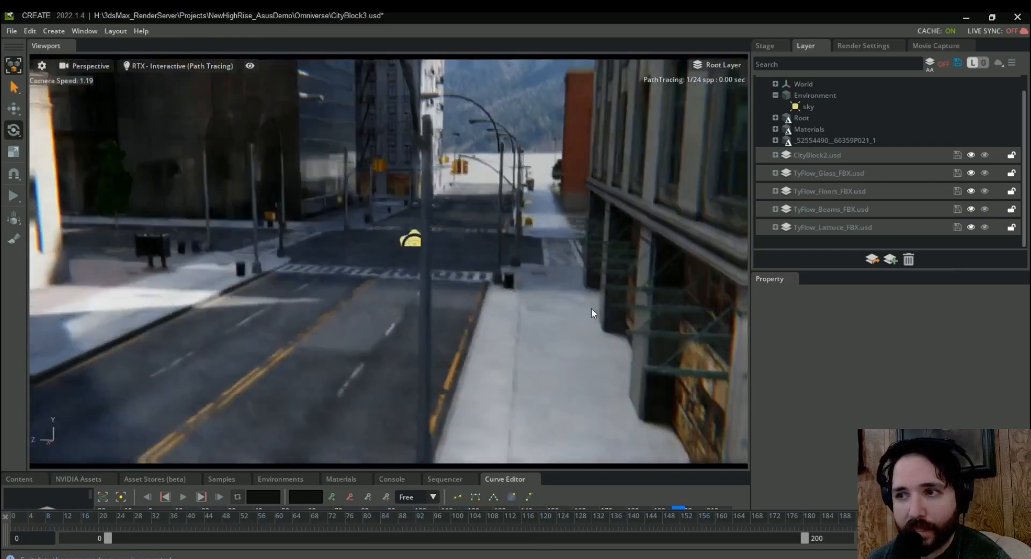
pyautogui.click(19, 478)
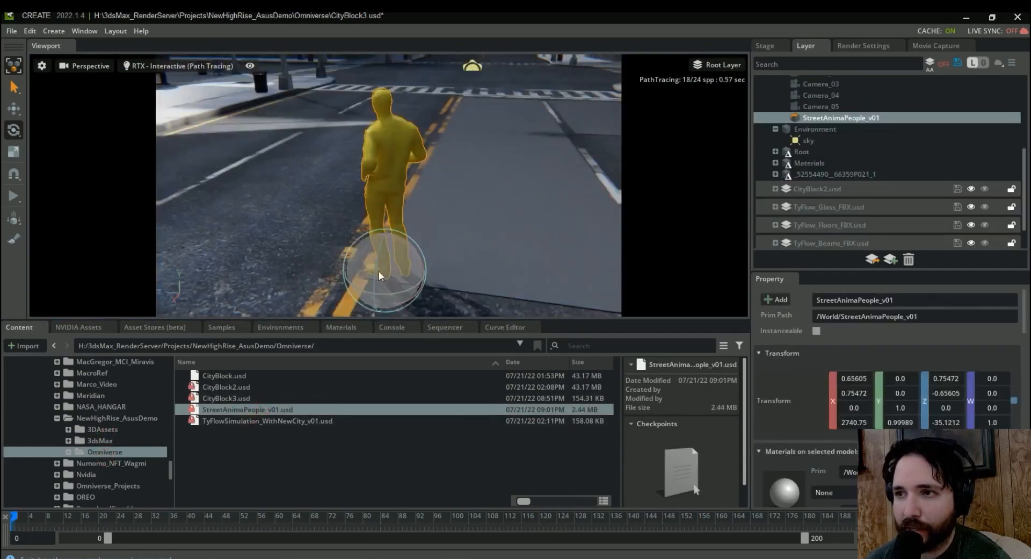
pyautogui.moveTo(378, 276); pyautogui.dragTo(542, 280)
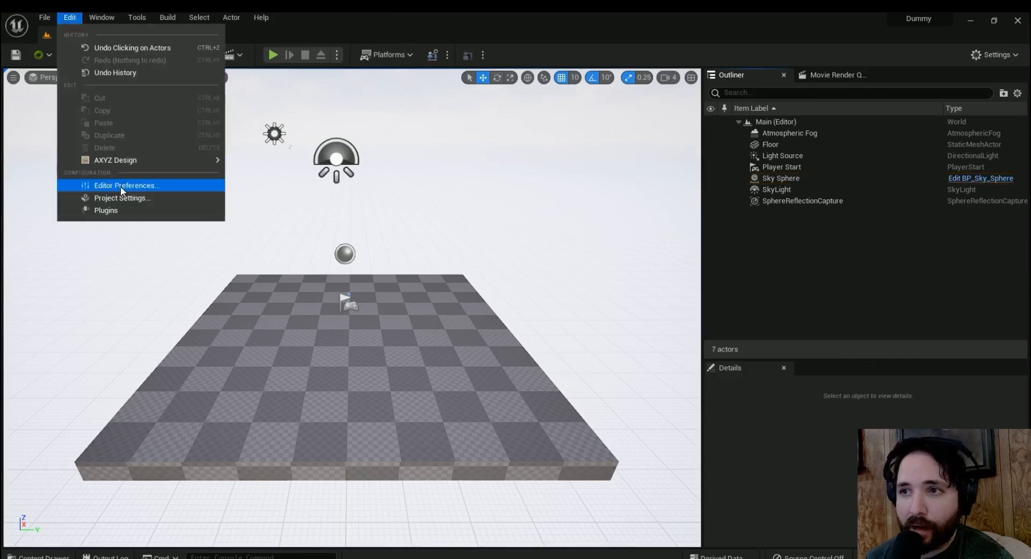
# - Check that the anima plugins are enabled in the Plugins list
pyautogui.click(107, 210)
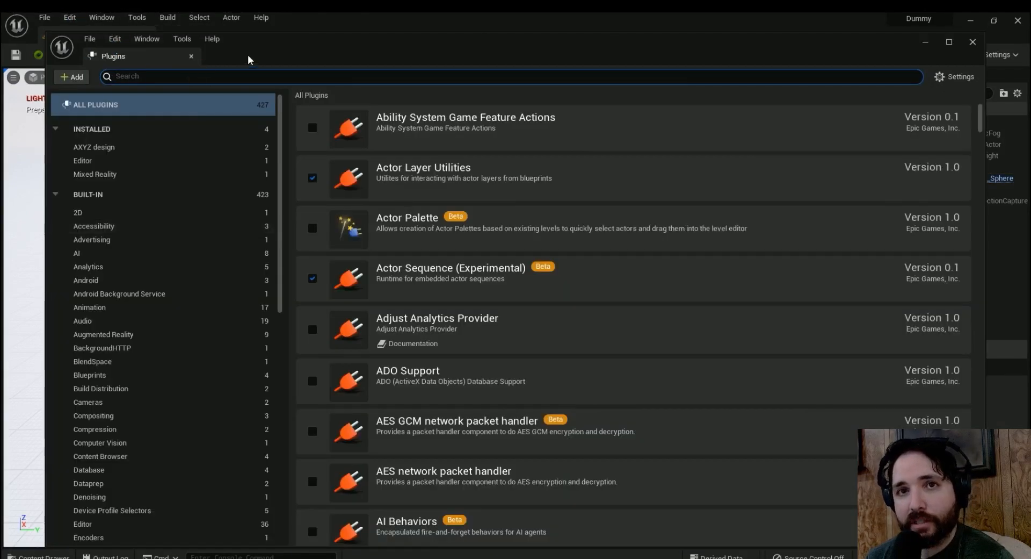
pyautogui.write('anima')
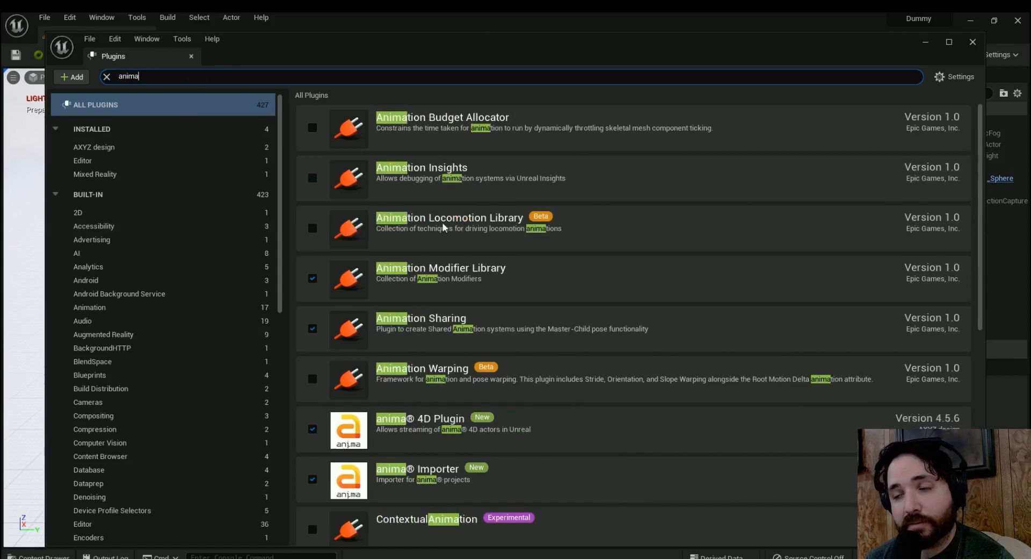
pyautogui.scroll(-3)
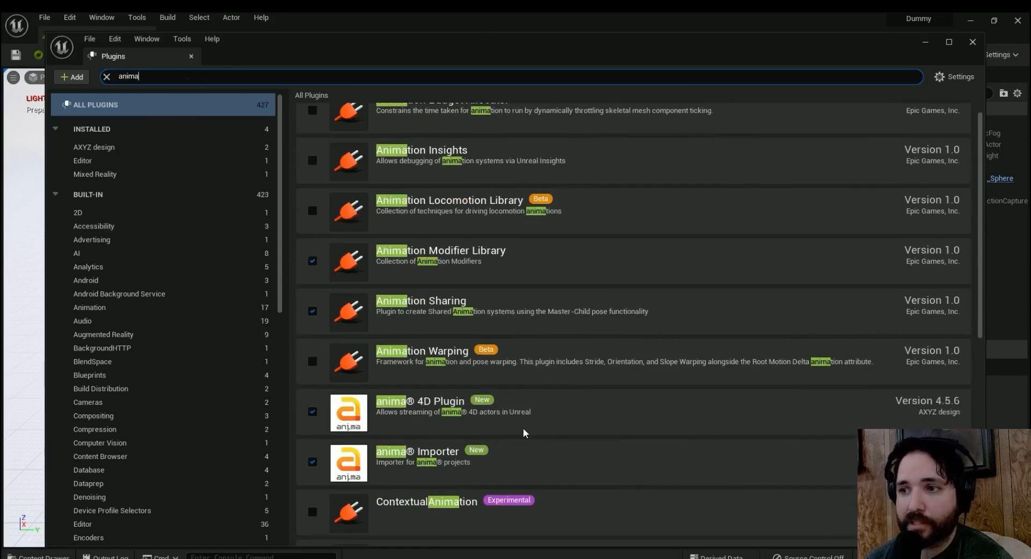
pyautogui.scroll(-3)
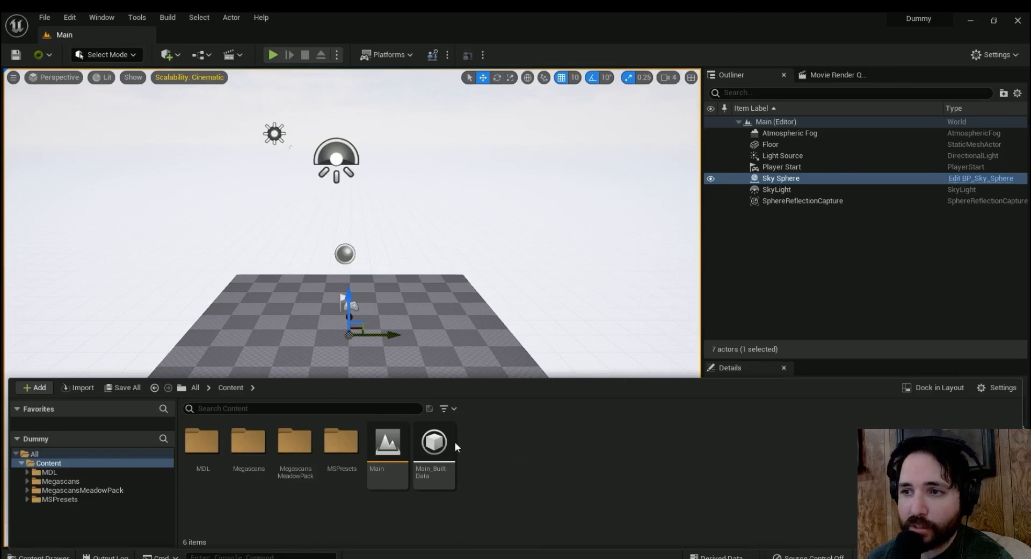
# - Import the StreetPeople project's Untitled.ani so its eight people appear on the level floor
pyautogui.click(77, 387)
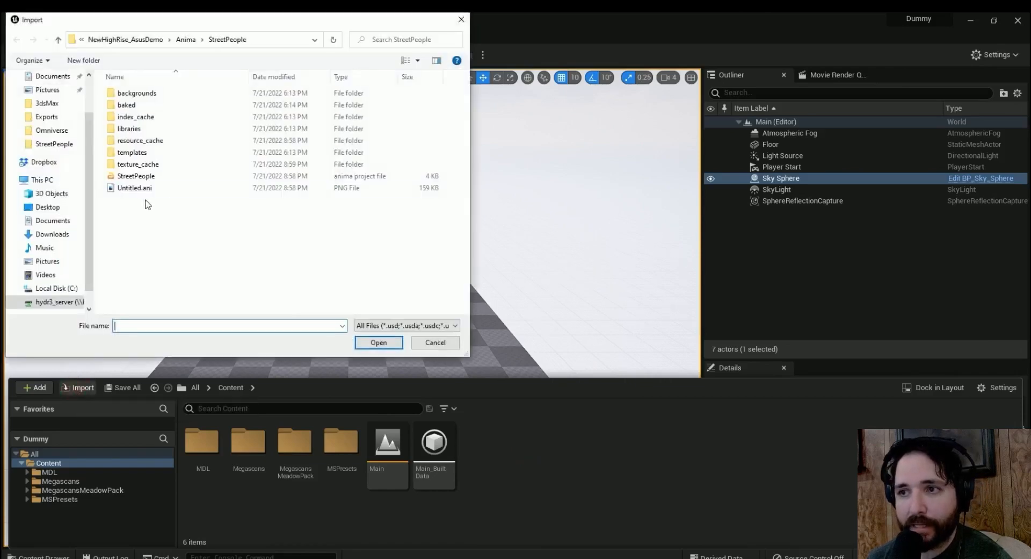
pyautogui.click(378, 341)
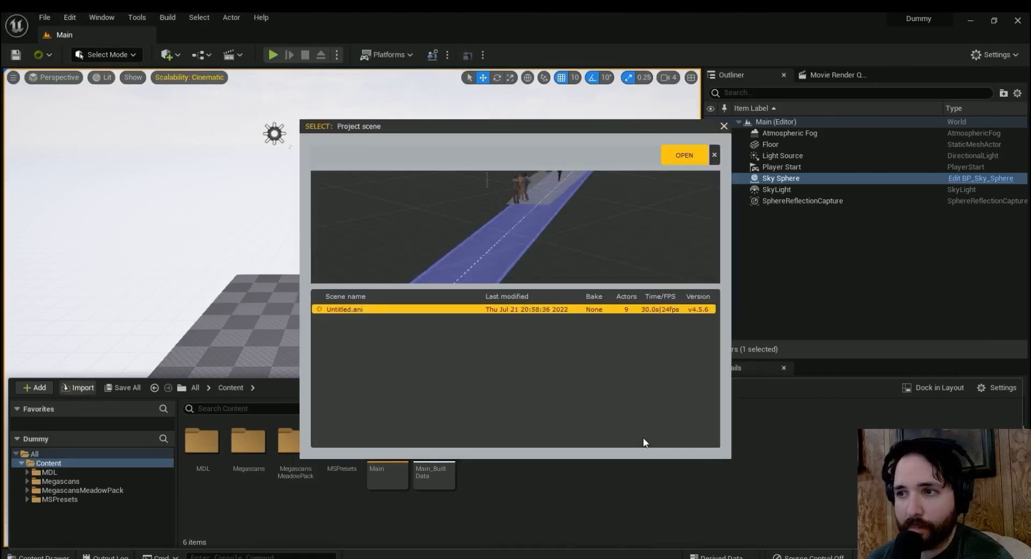
pyautogui.click(683, 155)
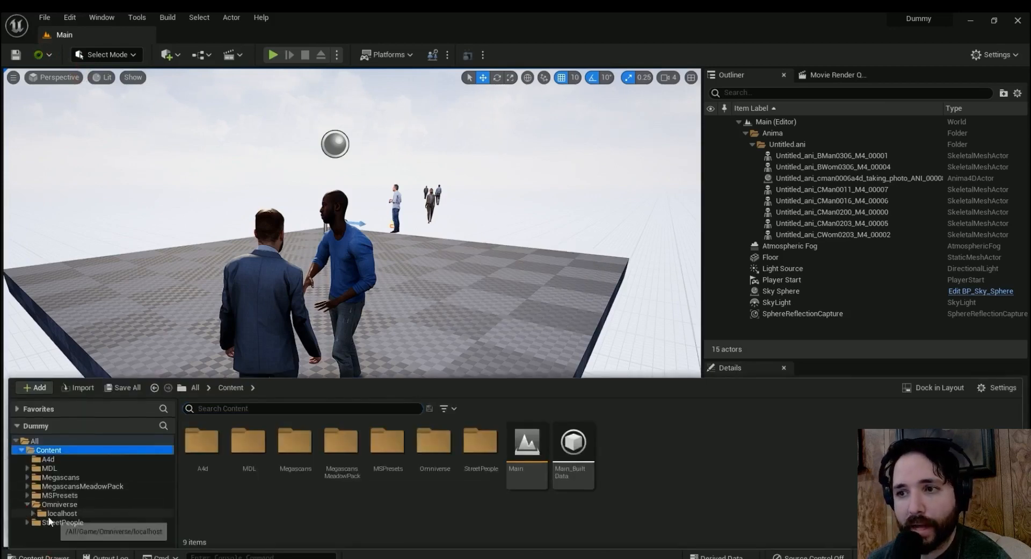
# - Browse to localhost Projects and select all eight imported anima actors
pyautogui.click(34, 514)
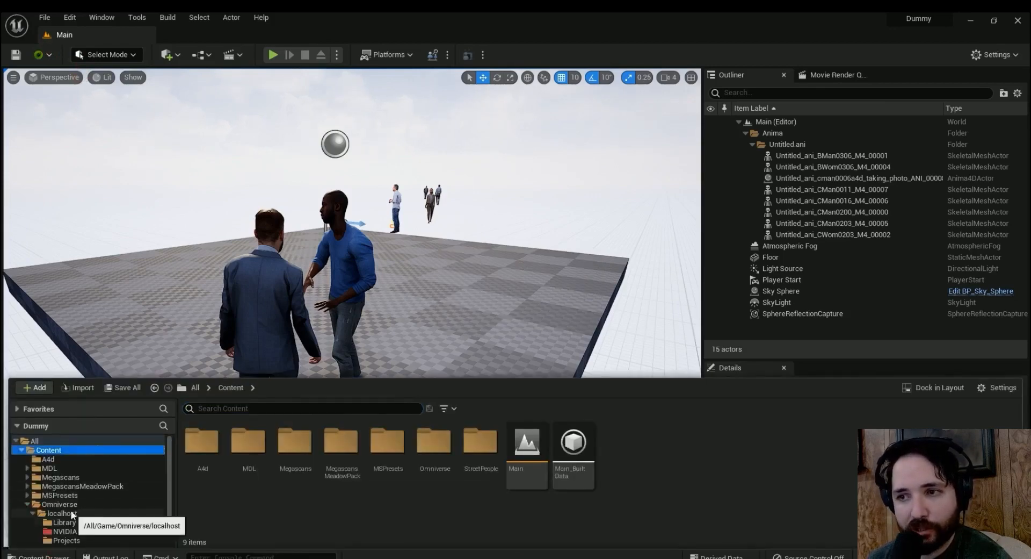
pyautogui.click(65, 540)
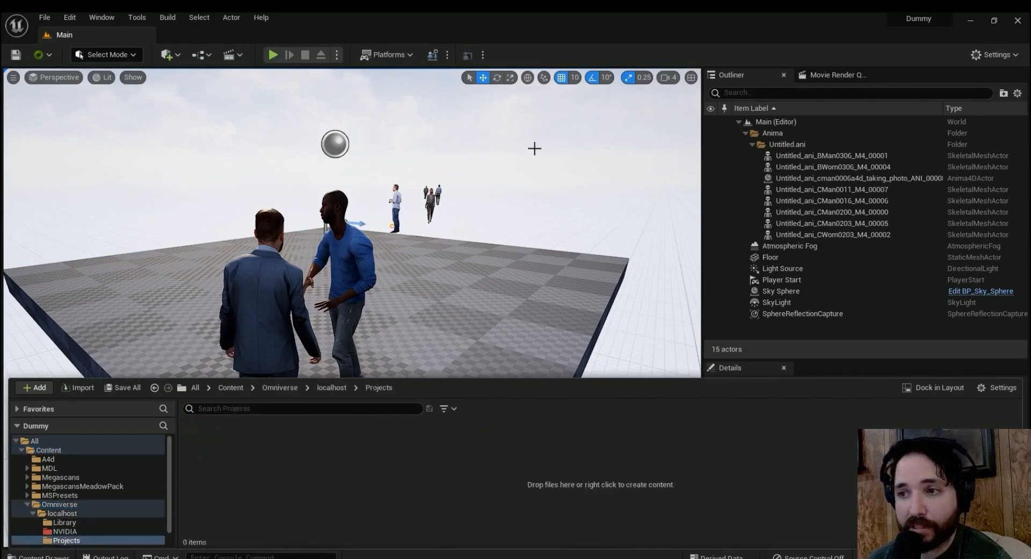
pyautogui.click(832, 156)
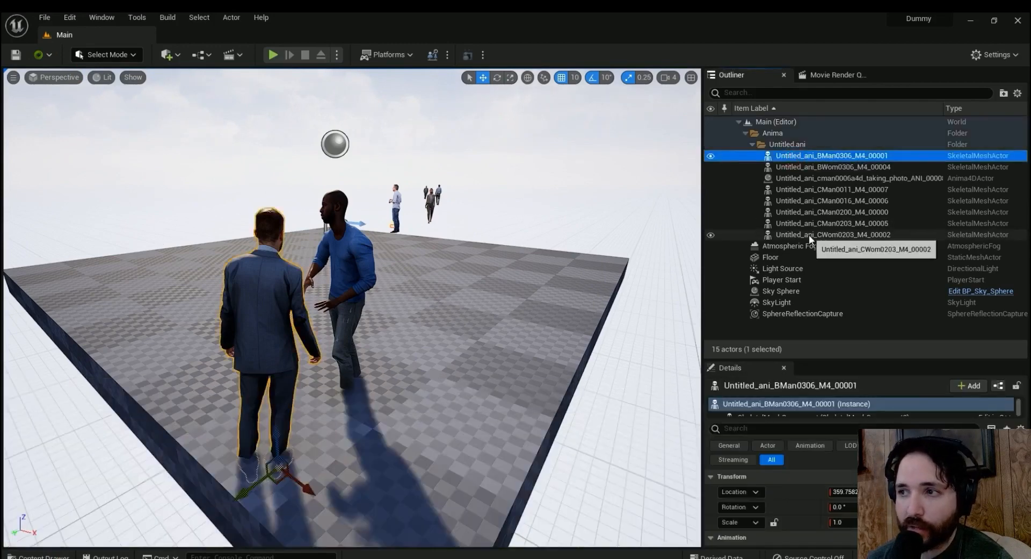
pyautogui.click(833, 234)
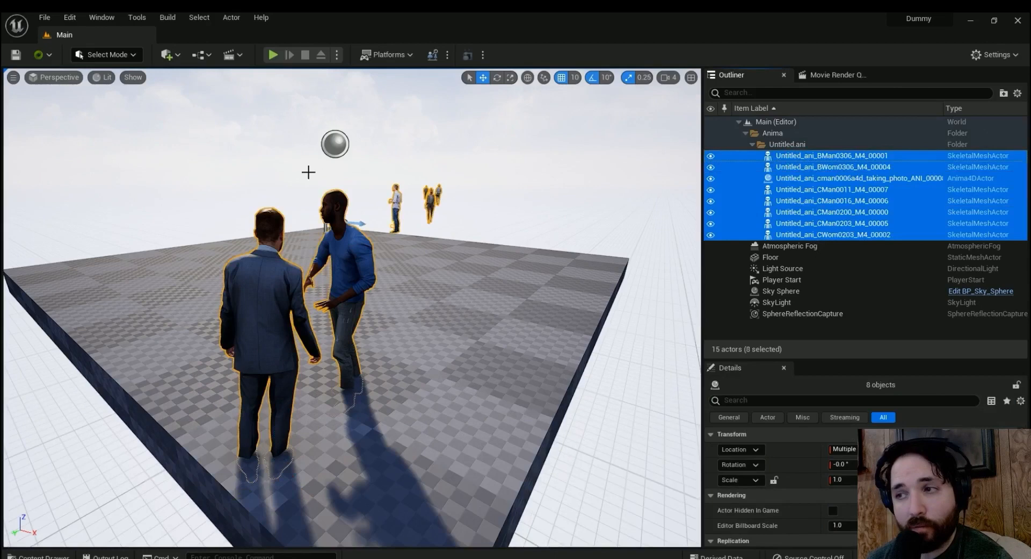
# - Export the selected actors to Omniverse, accepting the Omniverse Exporter options
pyautogui.rightClick(342, 263)
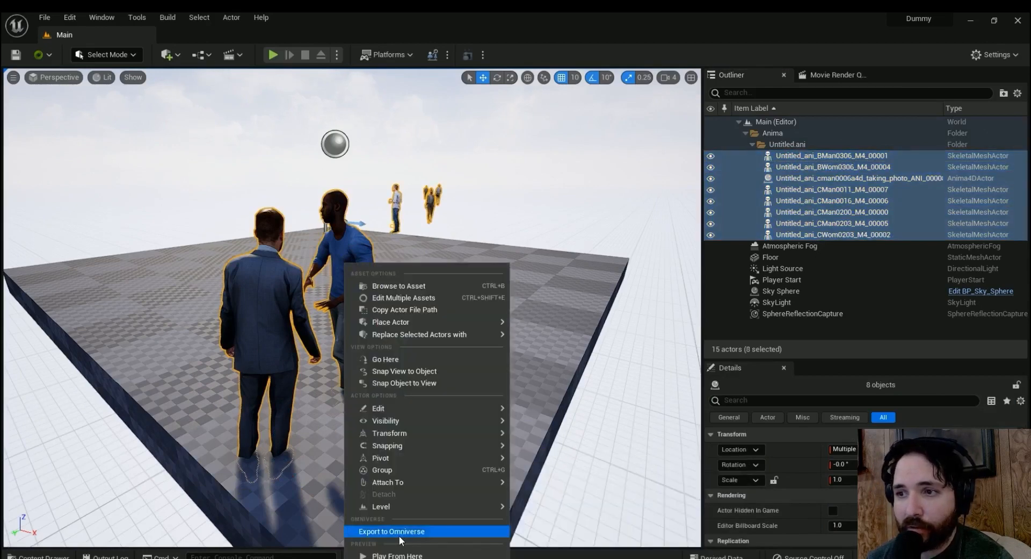
pyautogui.click(391, 531)
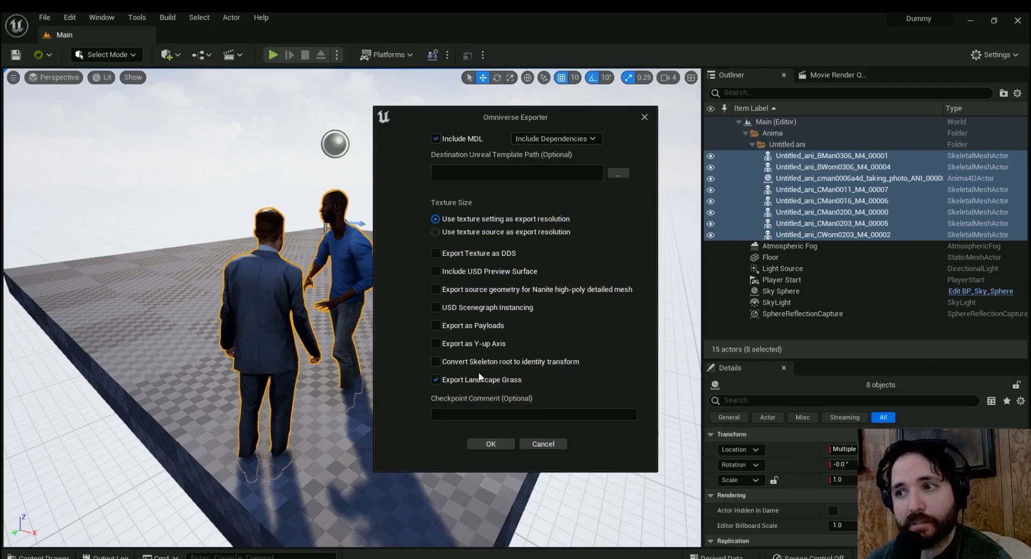
pyautogui.click(435, 342)
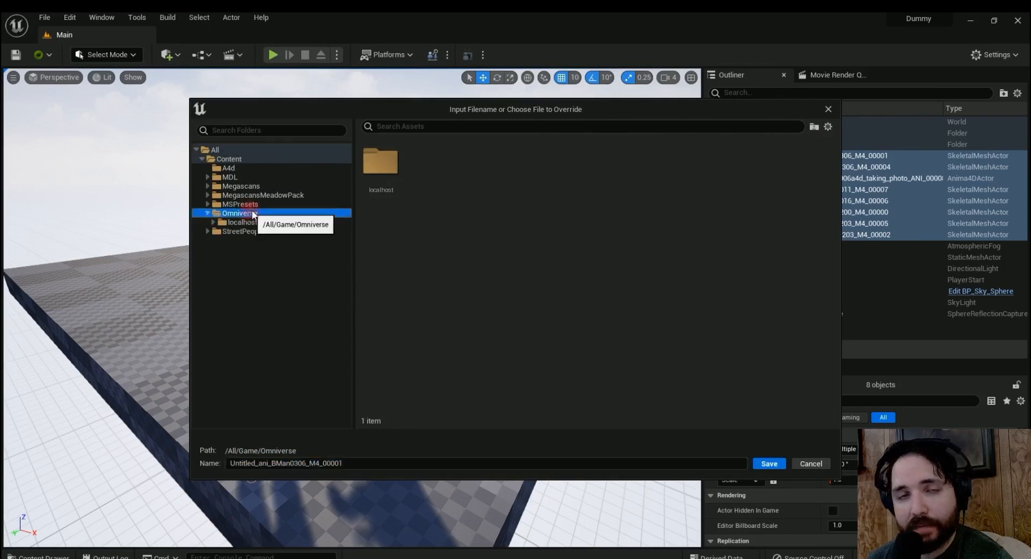
# - Create a HighRise_AnimaPeople folder under localhost Projects and enter it
pyautogui.click(240, 221)
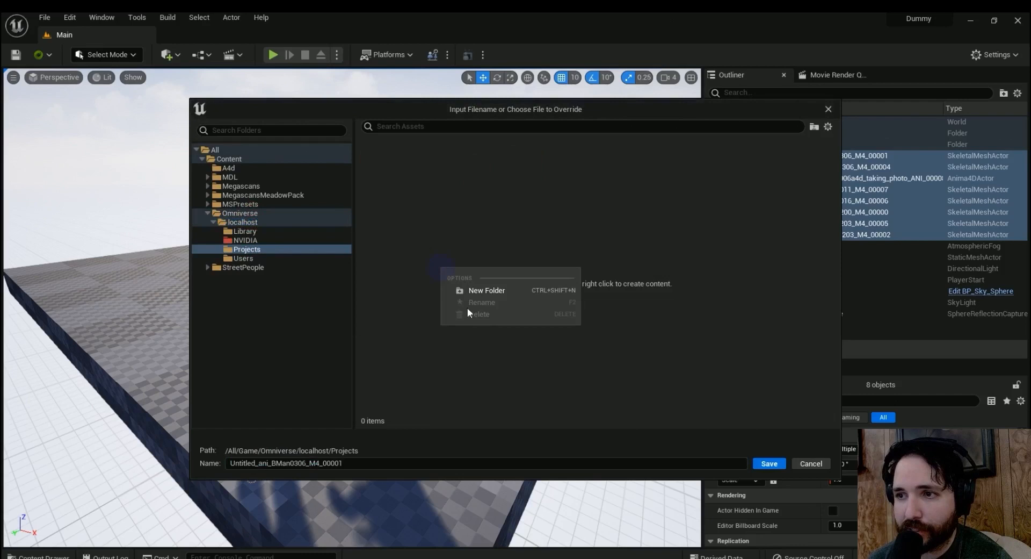
pyautogui.click(486, 290)
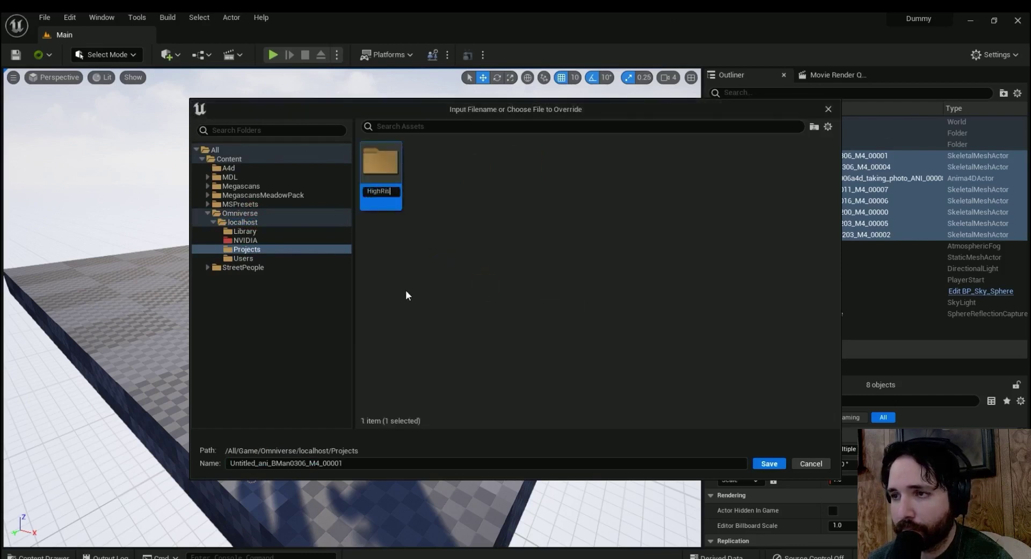
pyautogui.moveTo(381, 161)
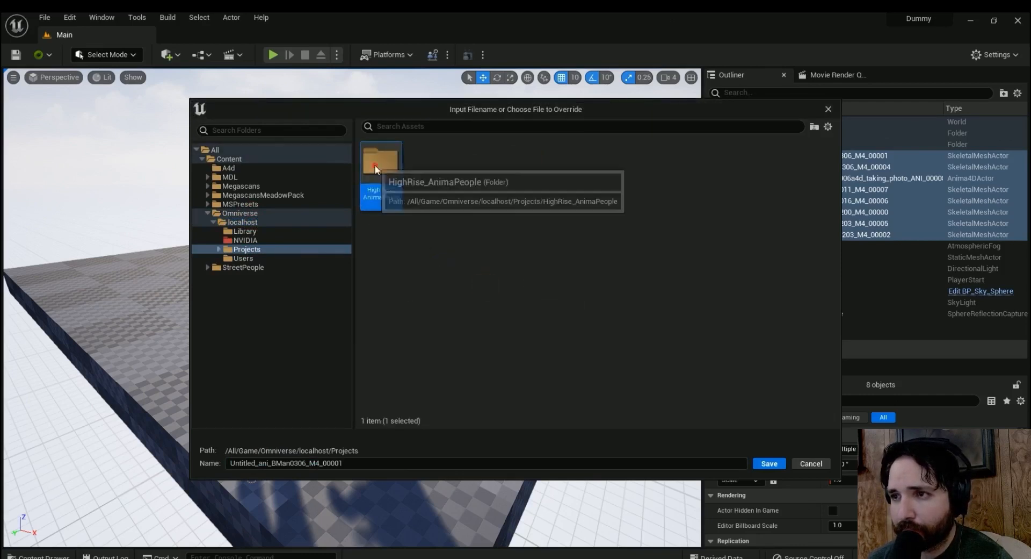
pyautogui.doubleClick(381, 160)
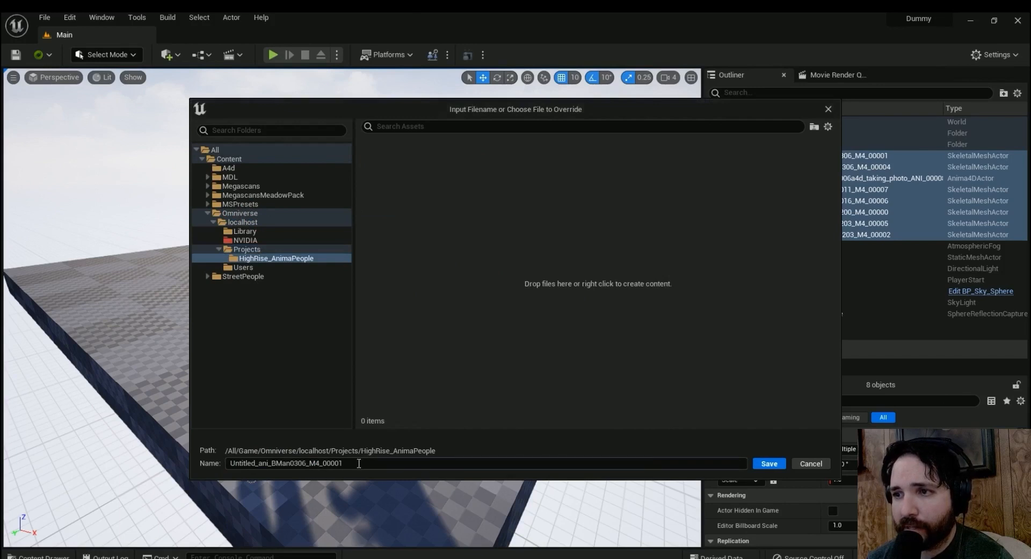
# - Name the export AnimaPeopleOnTheStreet and save it into HighRise_AnimaPeople
pyautogui.write('Anim')
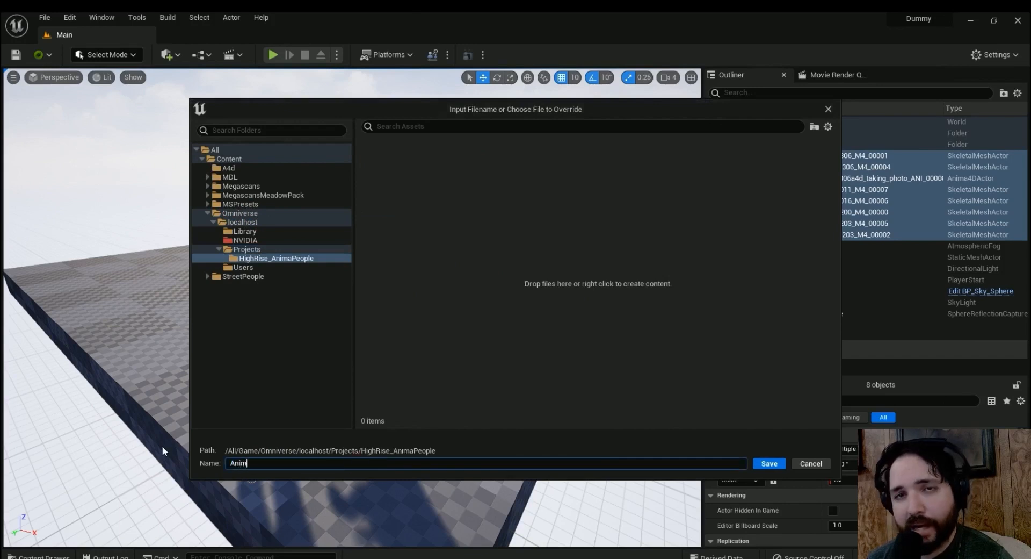
pyautogui.write('aPeopleOnTheS')
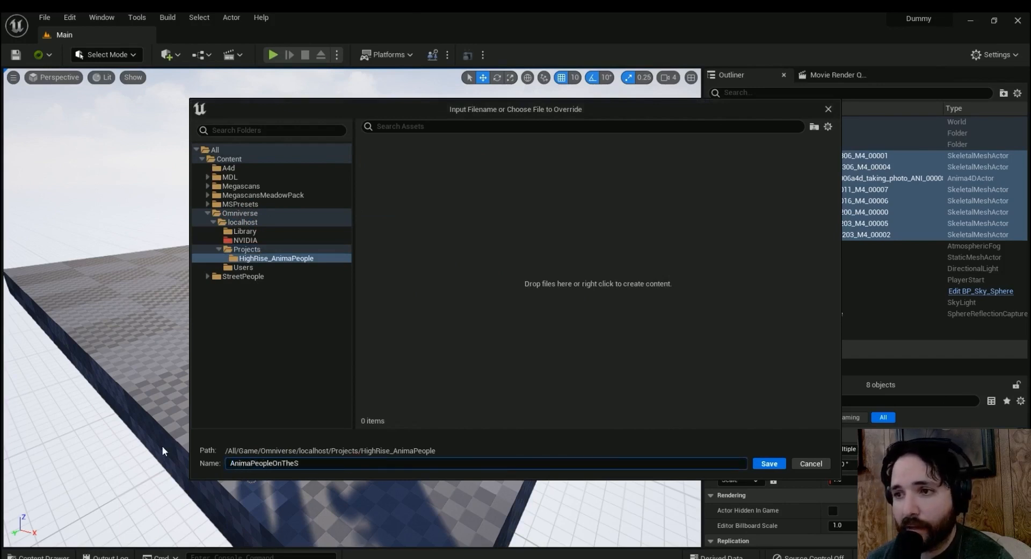
pyautogui.write('treet')
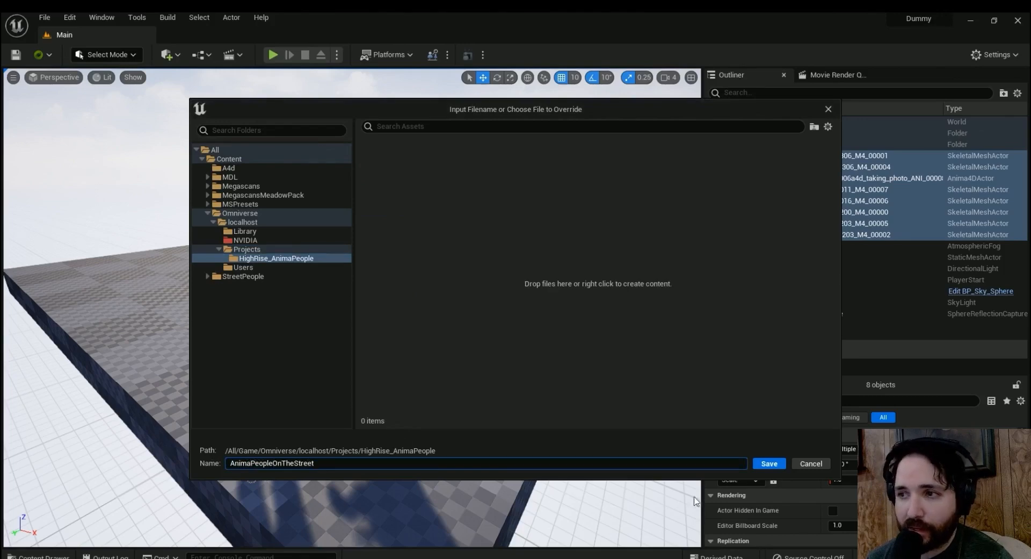
pyautogui.click(768, 463)
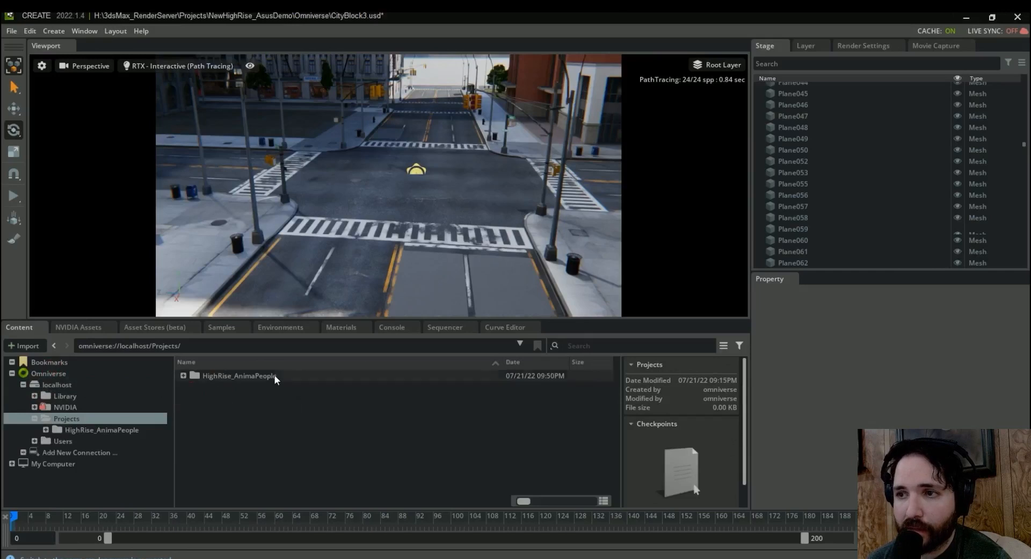
# - Add AnimaPeopleOnTheStreet.usd from Projects/HighRise_AnimaPeople to the city street scene
pyautogui.doubleClick(238, 375)
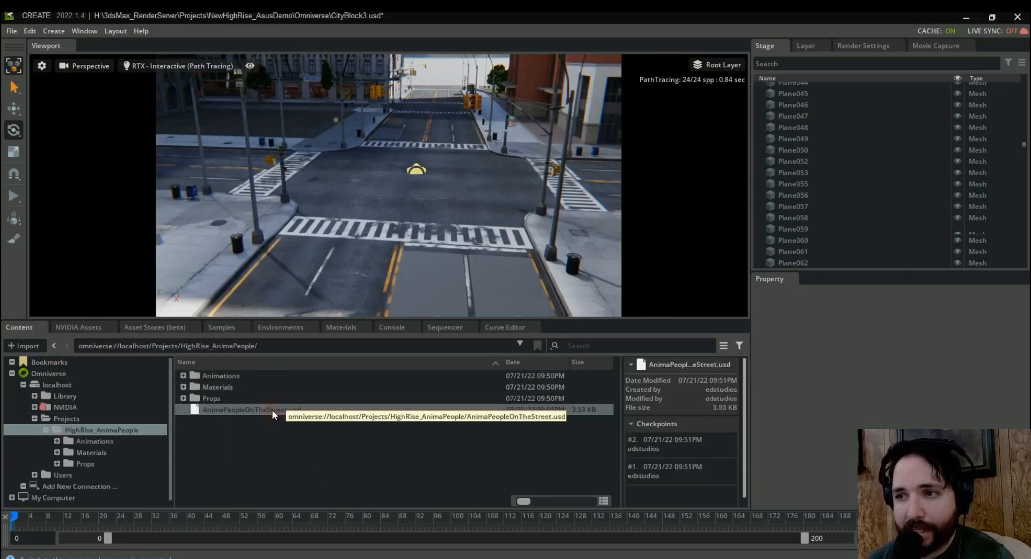
pyautogui.moveTo(510, 232)
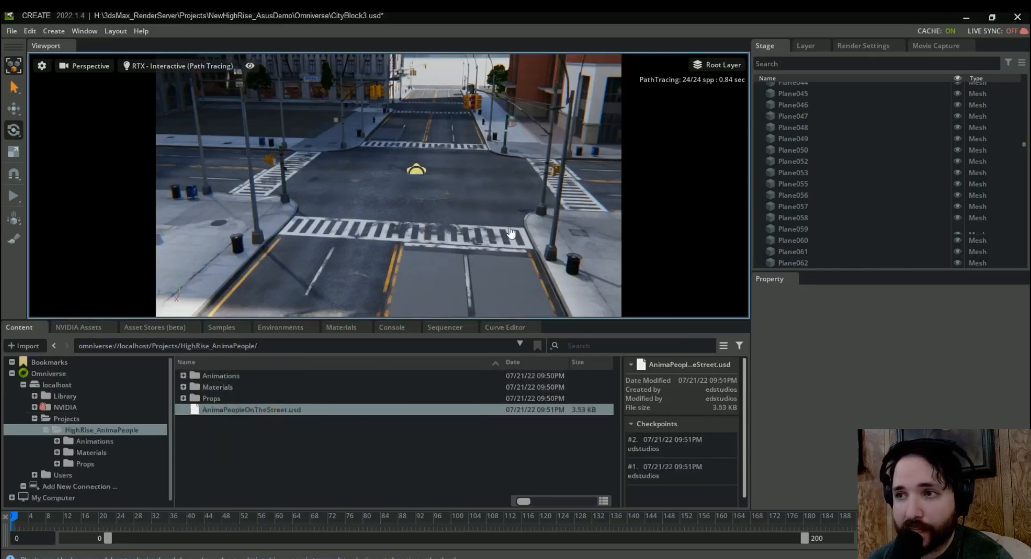
pyautogui.click(416, 170)
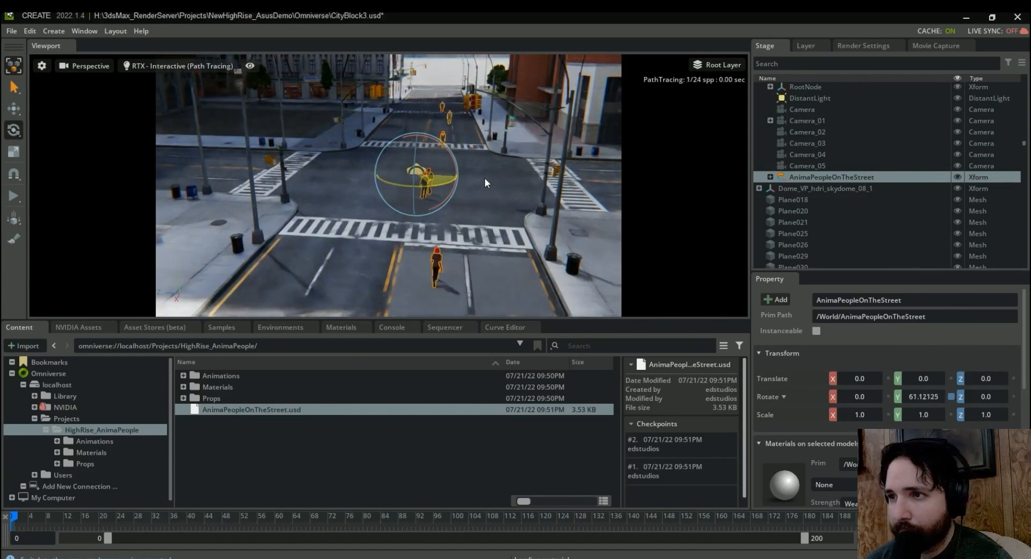
pyautogui.click(87, 65)
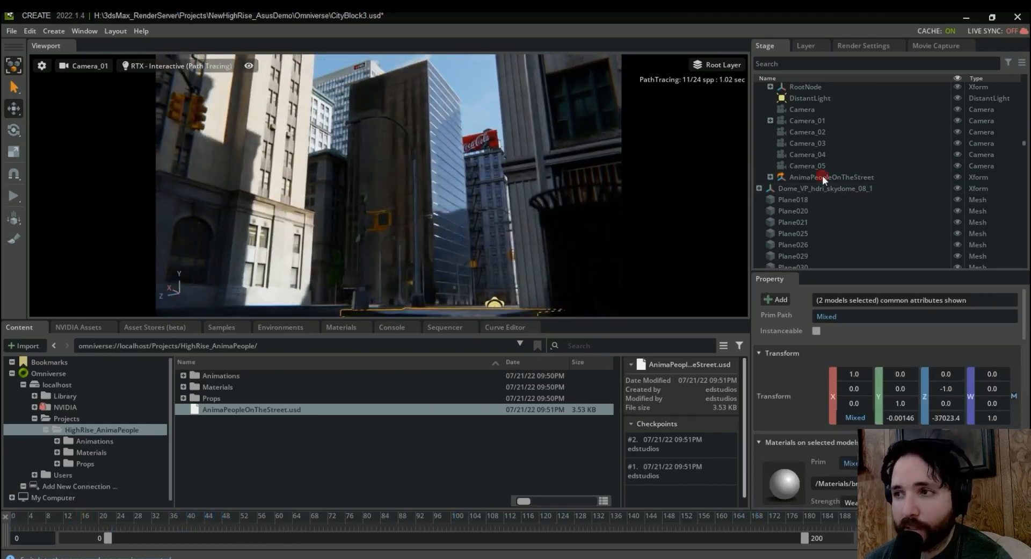
# - Select SK_Untitled_ani_CMan0011_M4_00007 in the people group and frame it in the viewport
pyautogui.click(832, 176)
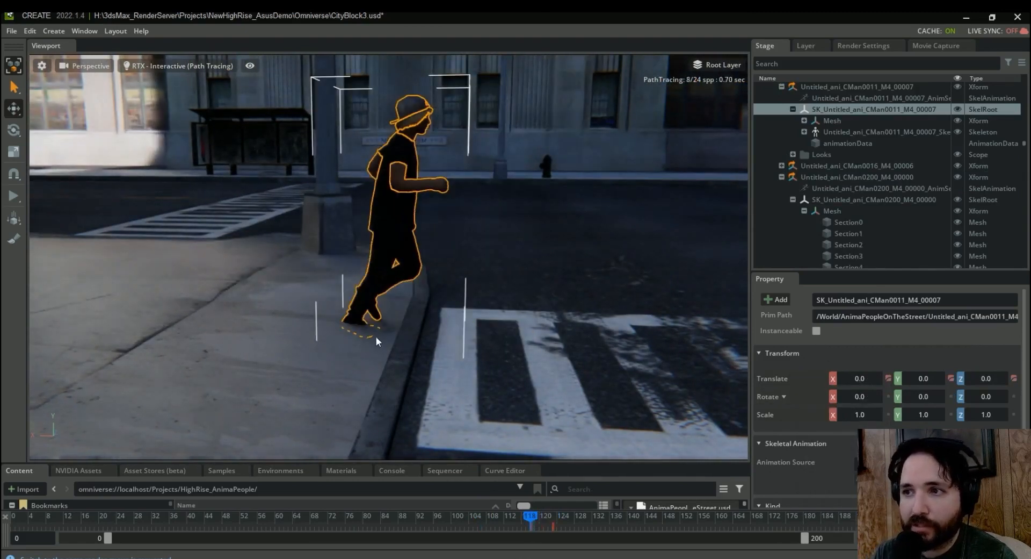
# - Scrub the timeline to watch people on the sidewalk, then select Section4 of Untitled_ani_BMan0306_M4_00001
pyautogui.write('3.0')
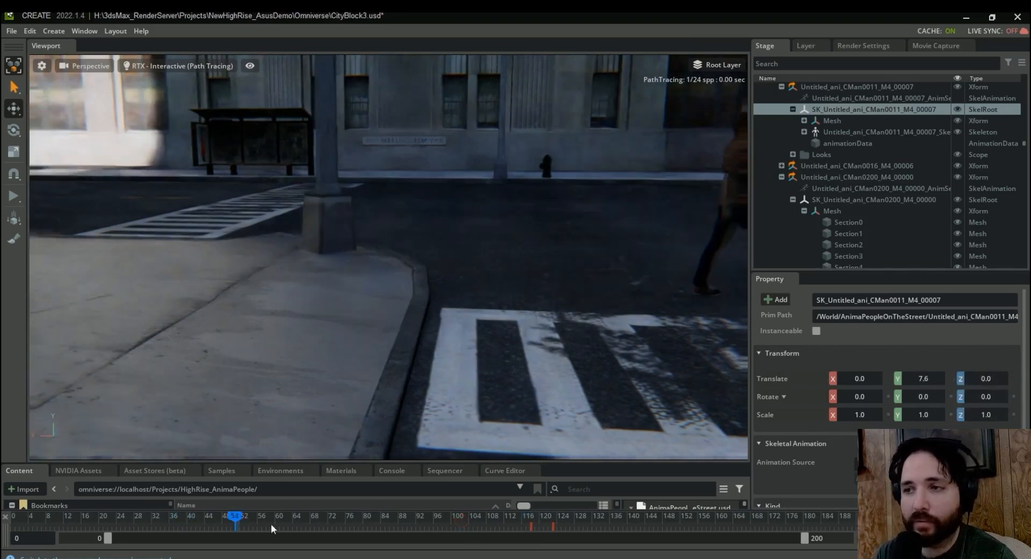
pyautogui.click(433, 519)
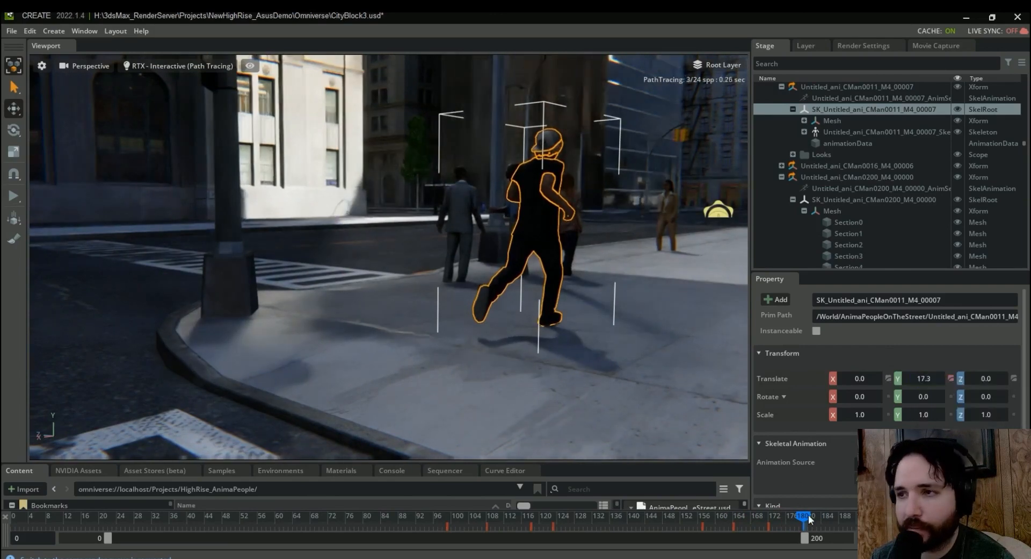
pyautogui.click(849, 233)
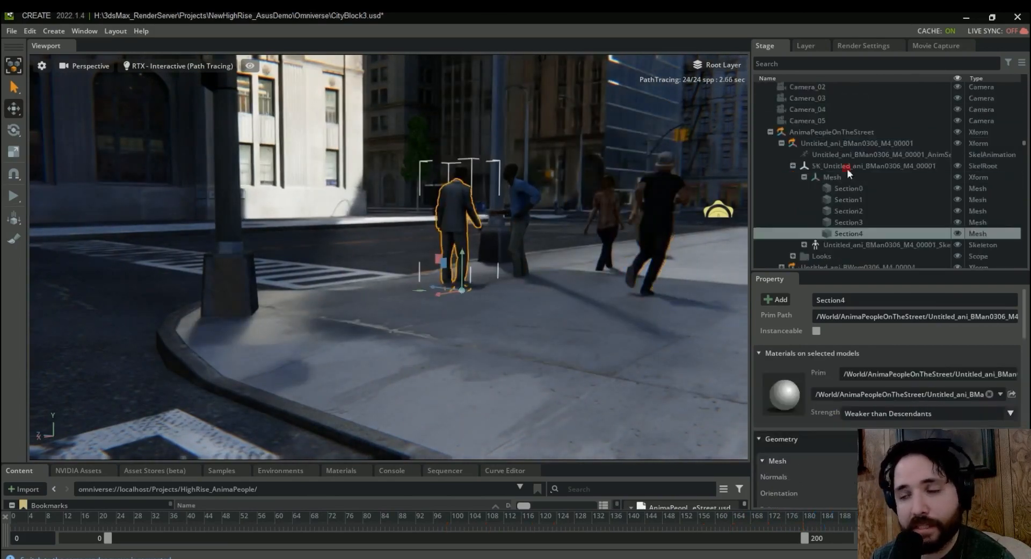